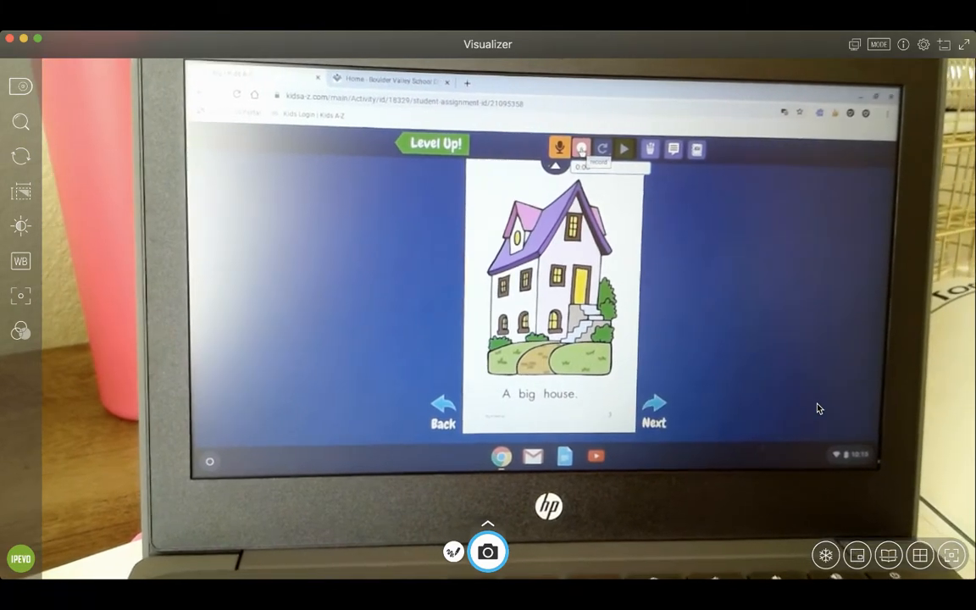
# Start recording the reading via the microphone button on the book toolbar.
pyautogui.click(556, 149)
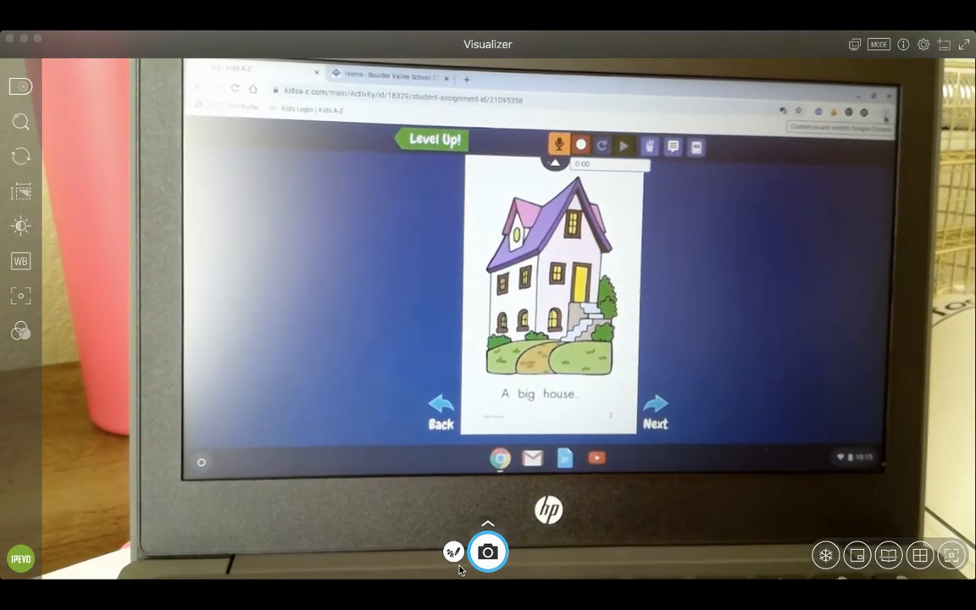
# Open Chrome Settings from the three-dot menu.
pyautogui.click(884, 112)
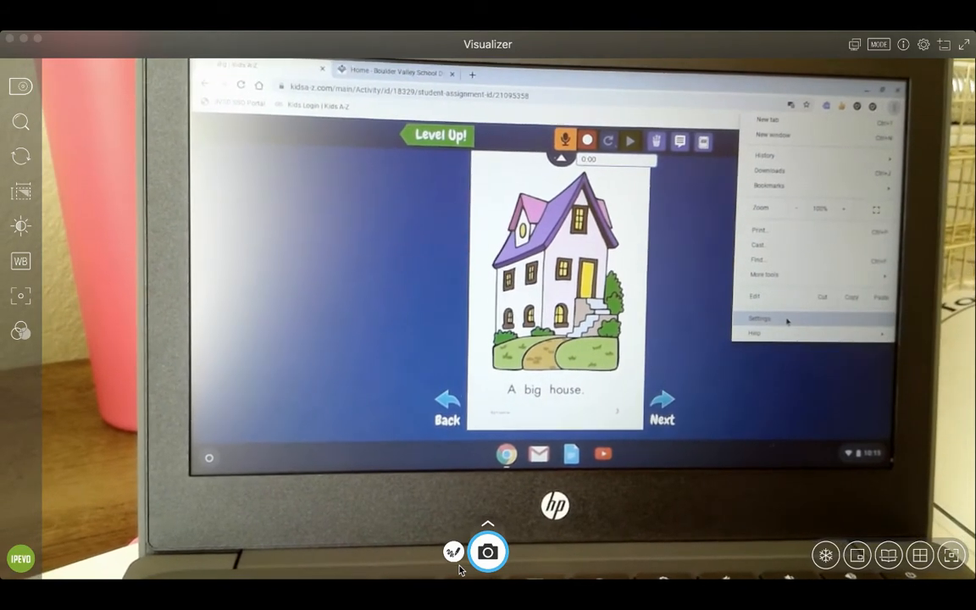
pyautogui.click(759, 319)
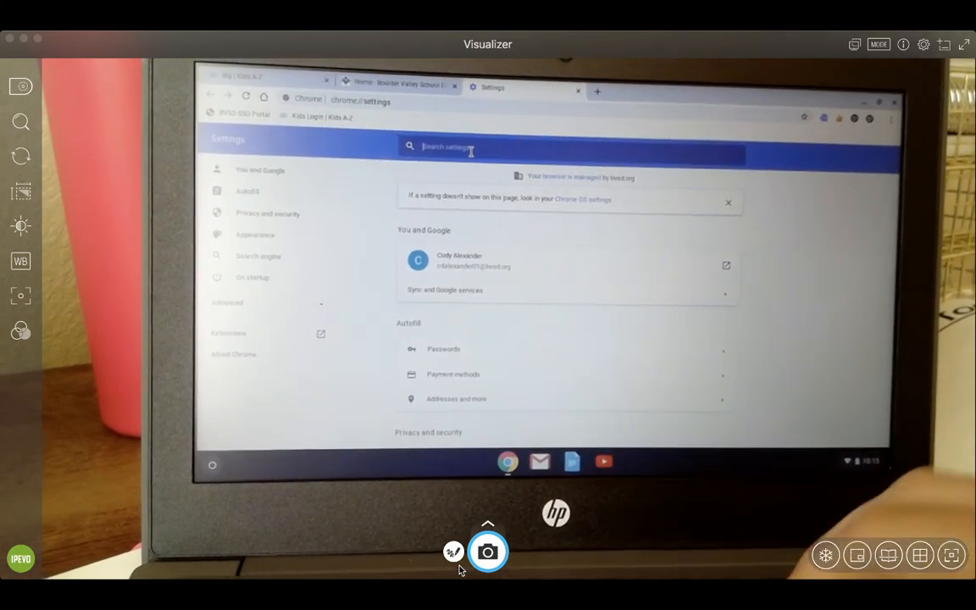
# Search settings for "mic" to surface the Microphone site-settings entry.
pyautogui.write('microphone')
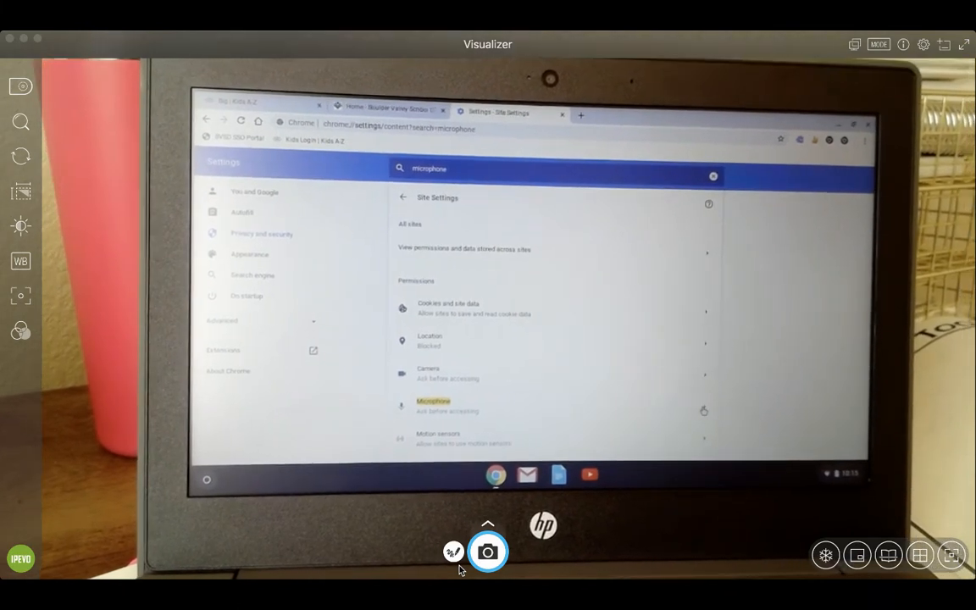
# Open the permissions page for the kidsa-z.com site.
pyautogui.click(434, 405)
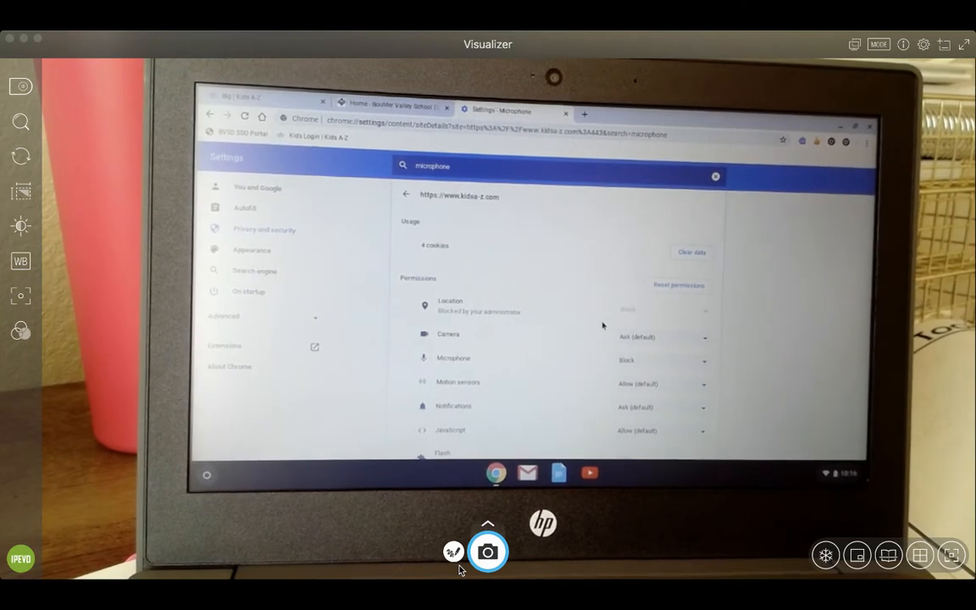
# Set the kidsa-z.com Microphone permission from Block to Ask (default).
pyautogui.scroll(-3)
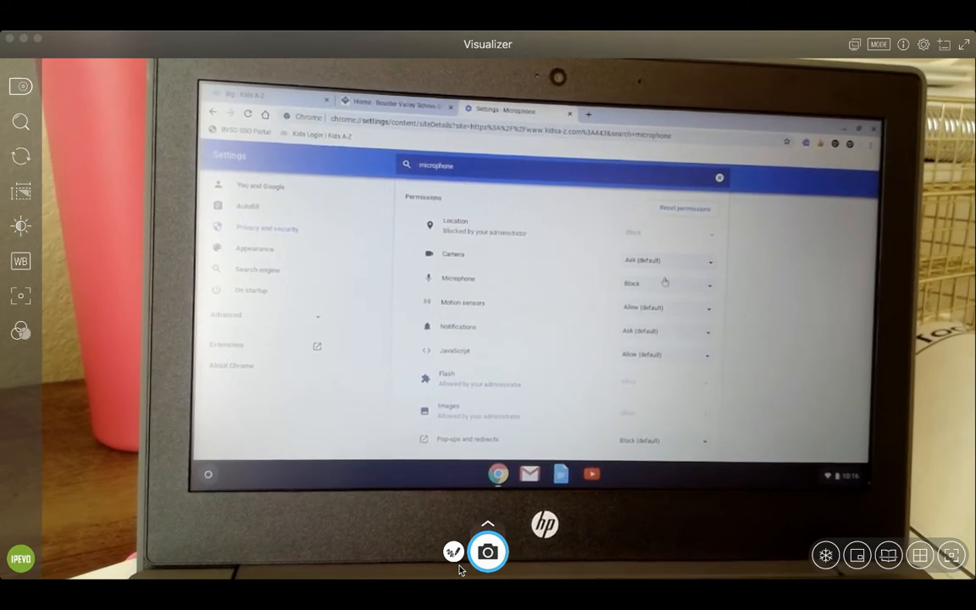
pyautogui.click(665, 283)
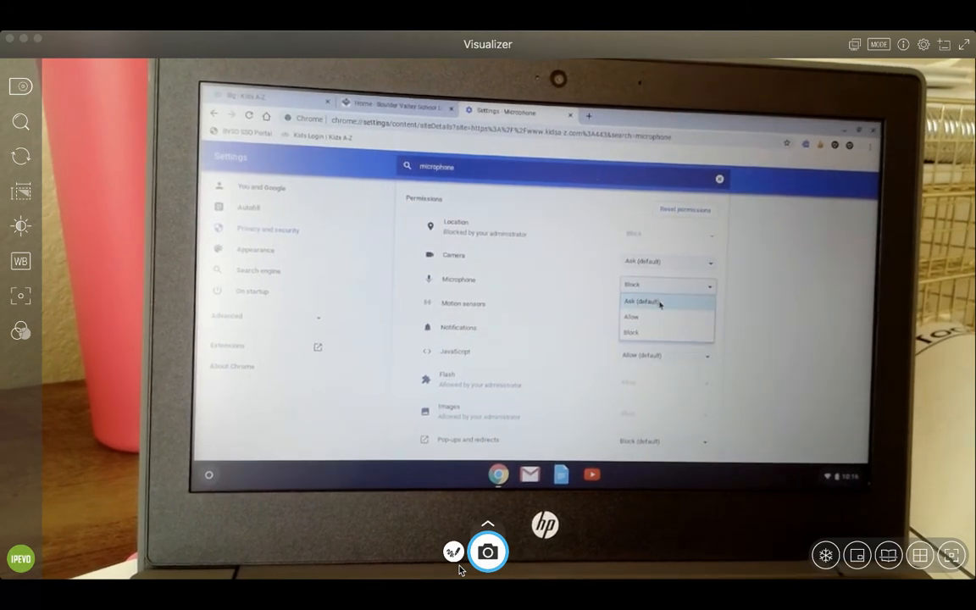
pyautogui.click(641, 301)
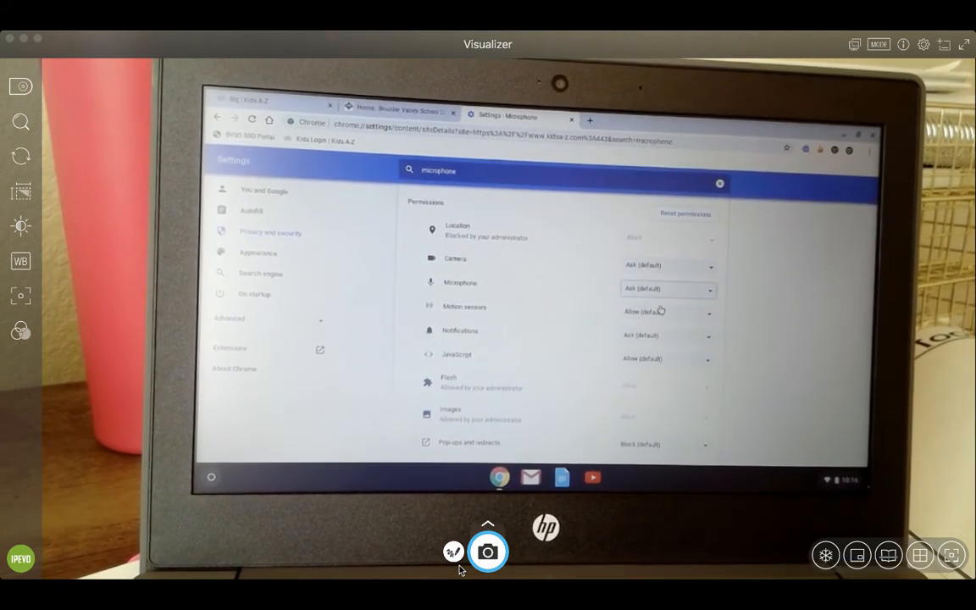